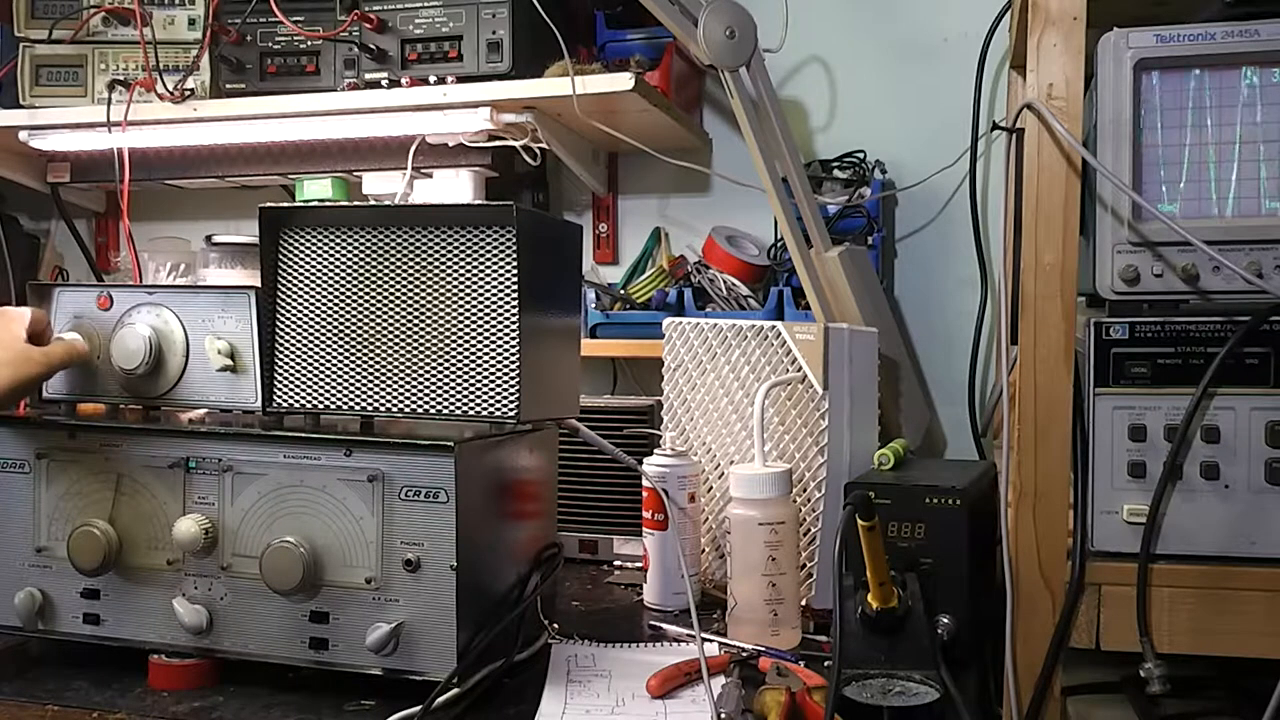
{"action": "left_click_drag", "start_coordinate": [140, 350], "coordinate": [130, 340]}
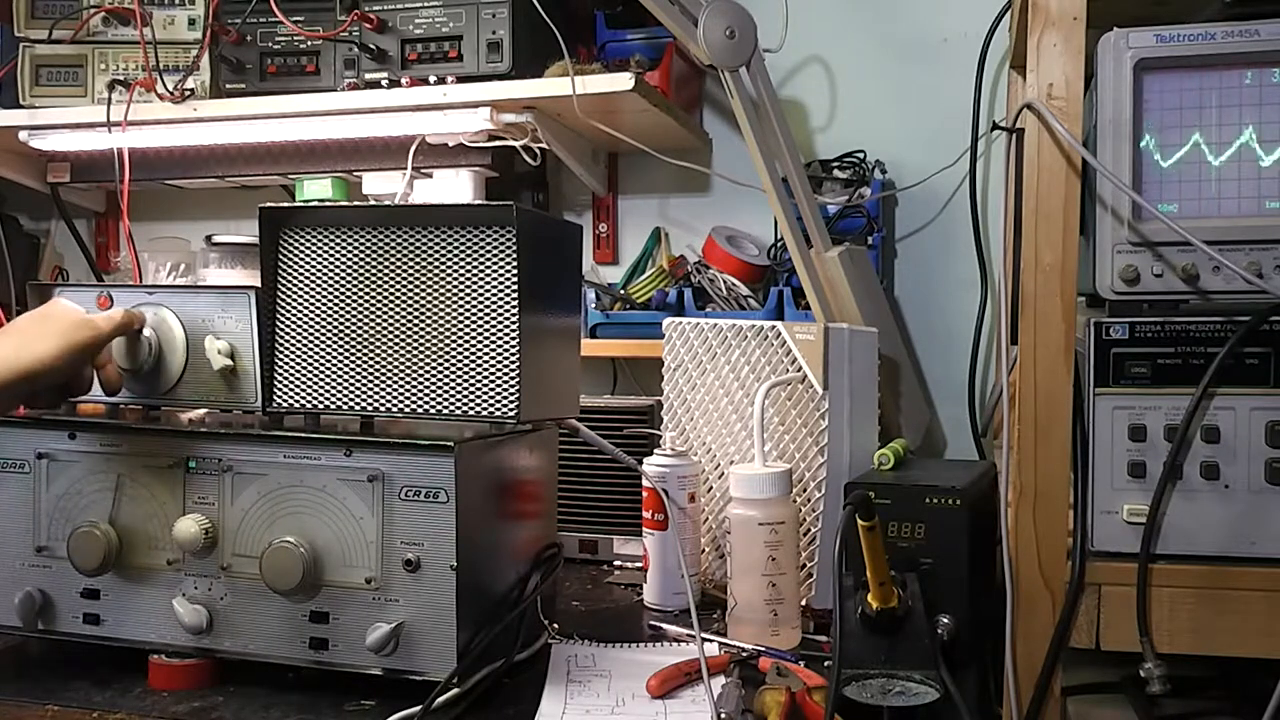